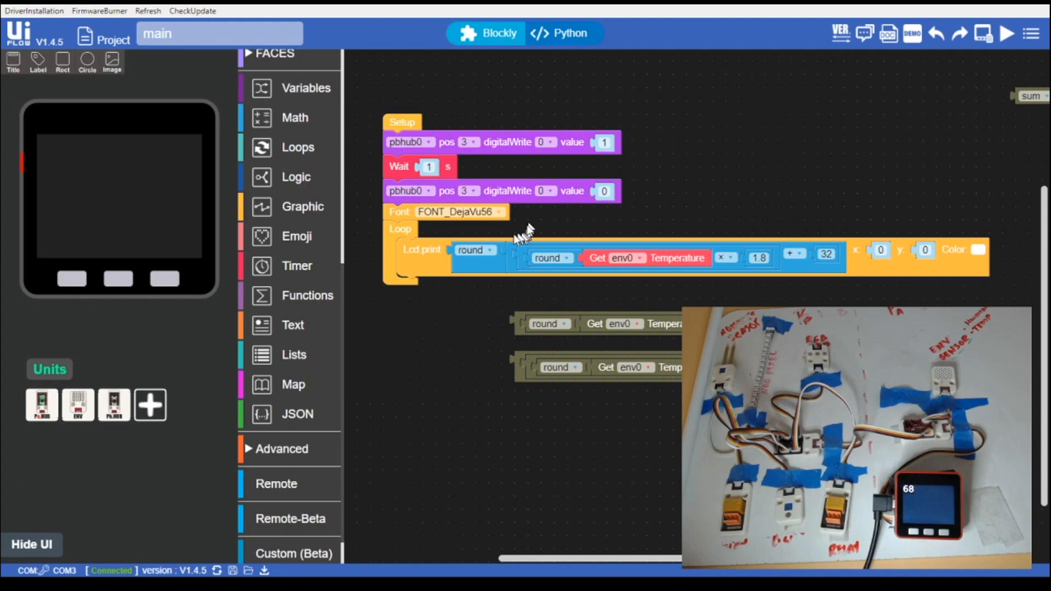
{"action": "mouse_move", "coordinate": [842, 255]}
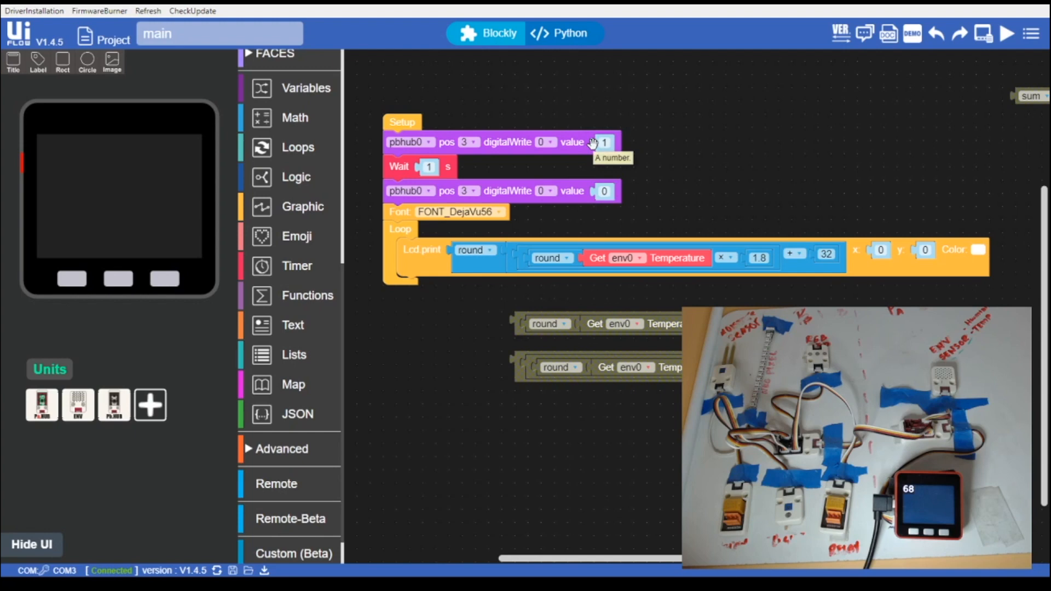
{"action": "mouse_move", "coordinate": [505, 313]}
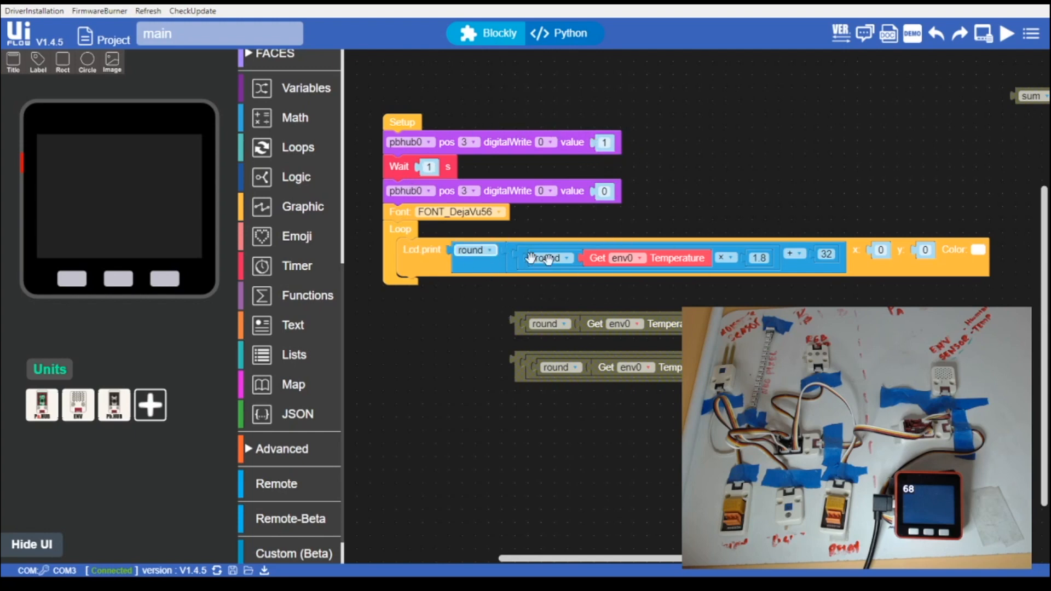
{"action": "mouse_move", "coordinate": [749, 268]}
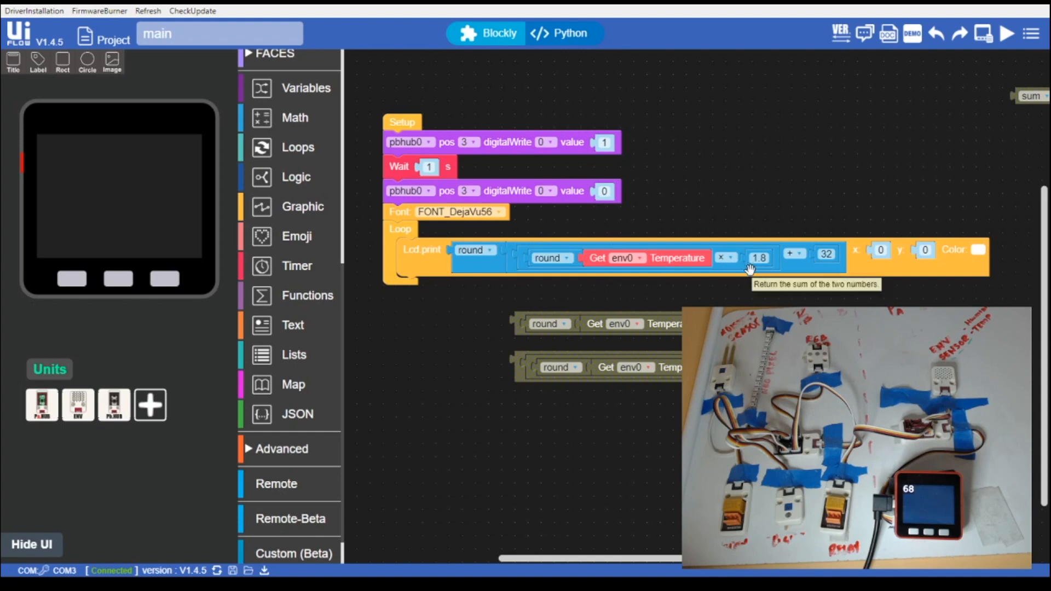
{"action": "mouse_move", "coordinate": [463, 267]}
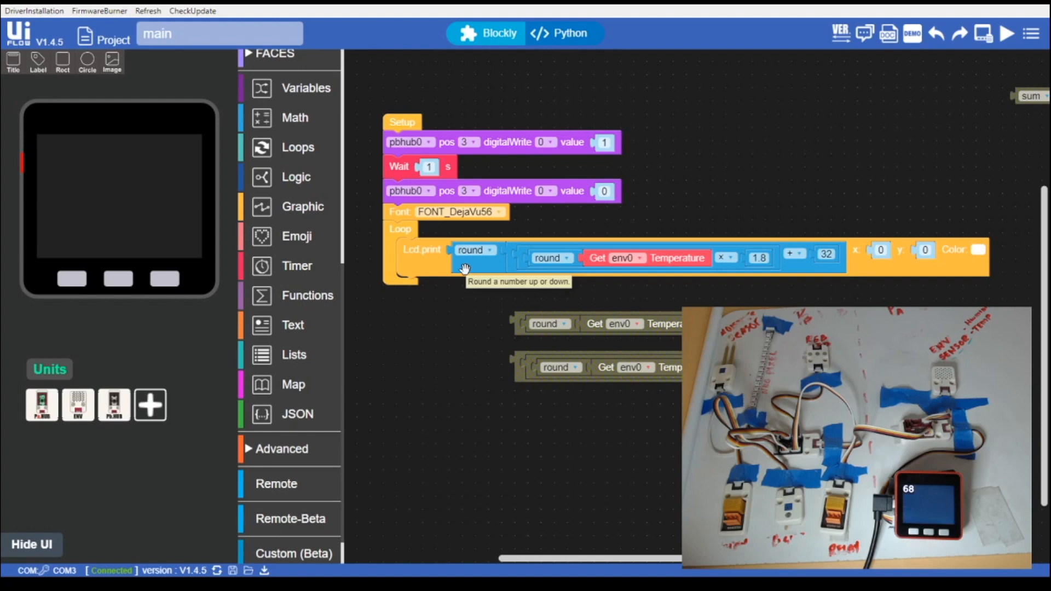
{"action": "mouse_move", "coordinate": [621, 330]}
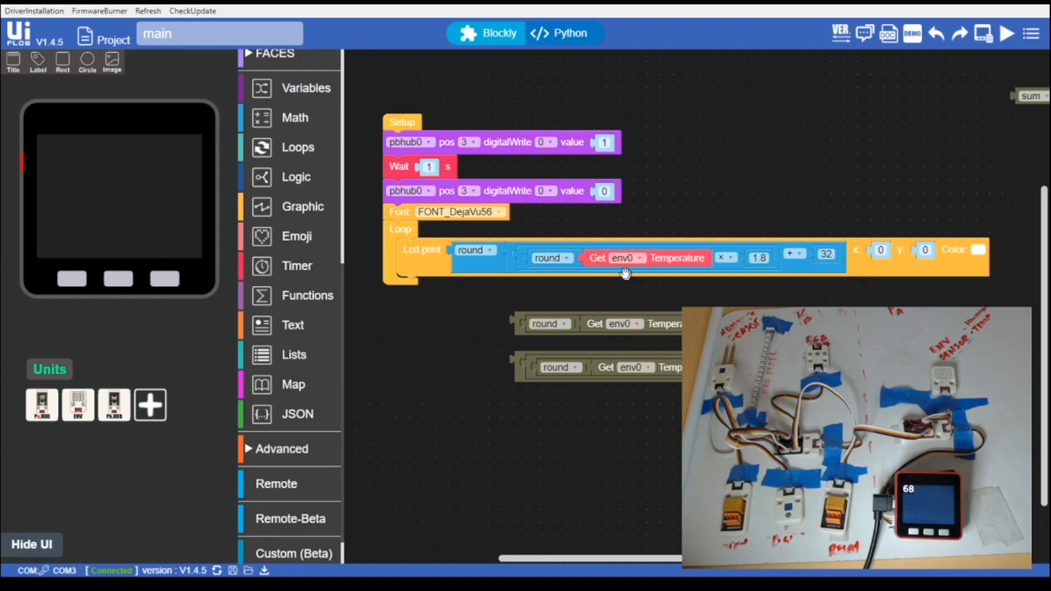
{"action": "mouse_move", "coordinate": [670, 334]}
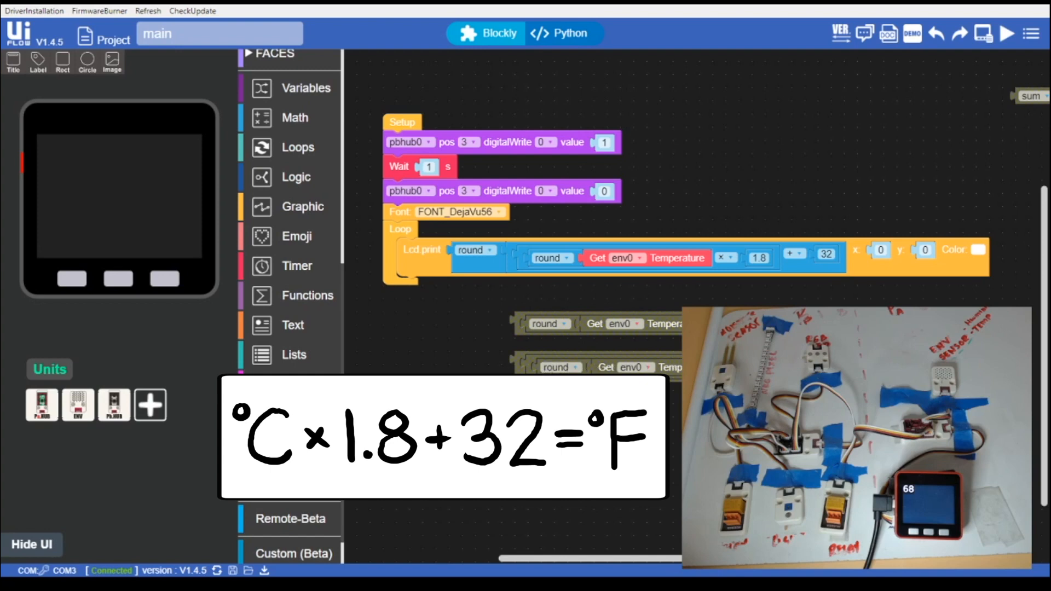
{"action": "mouse_move", "coordinate": [480, 259]}
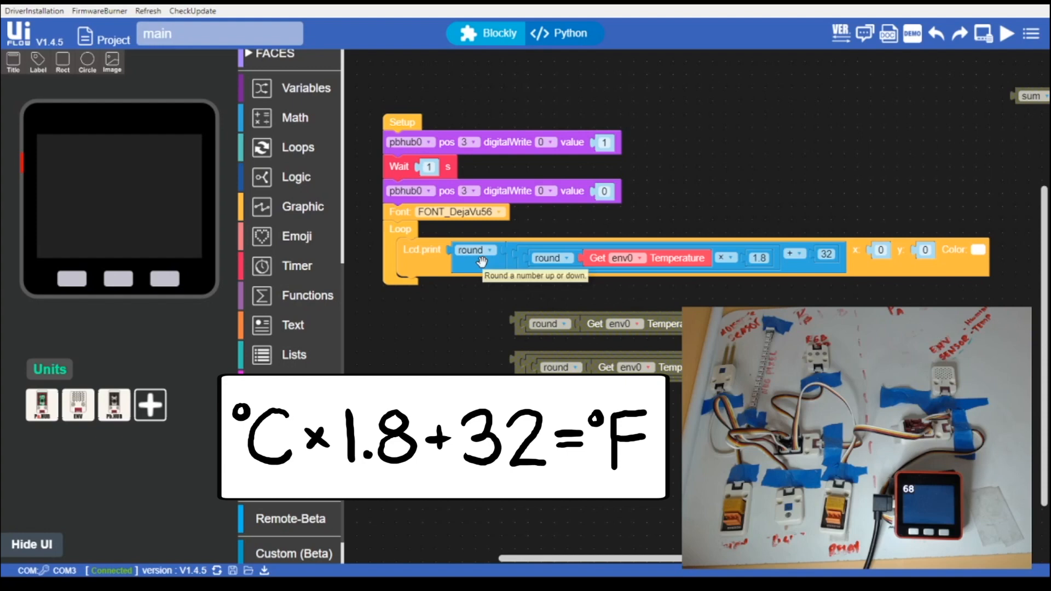
{"action": "left_click", "coordinate": [1006, 34]}
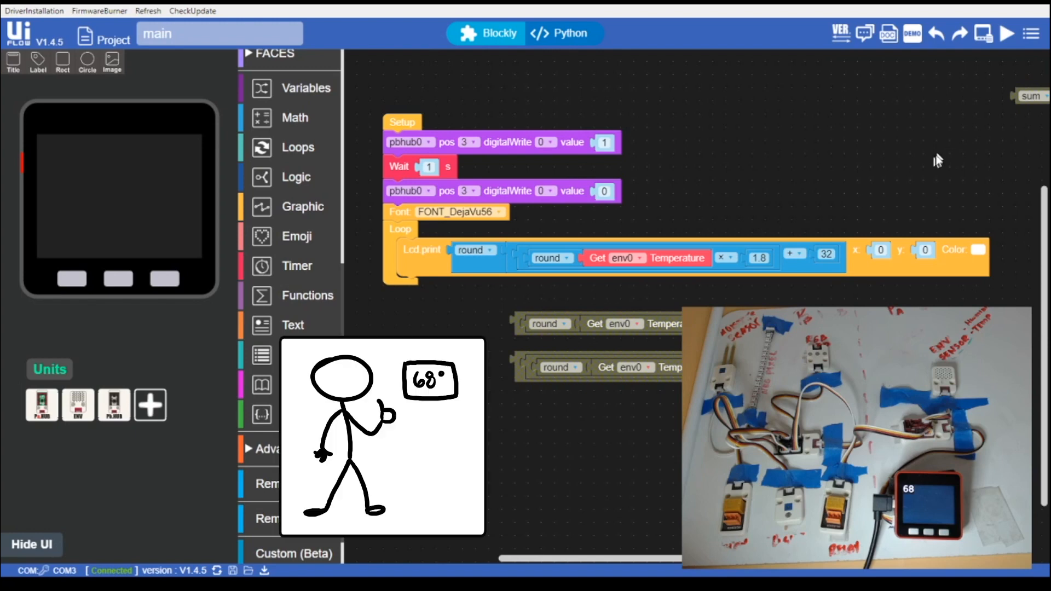
{"action": "mouse_move", "coordinate": [935, 159]}
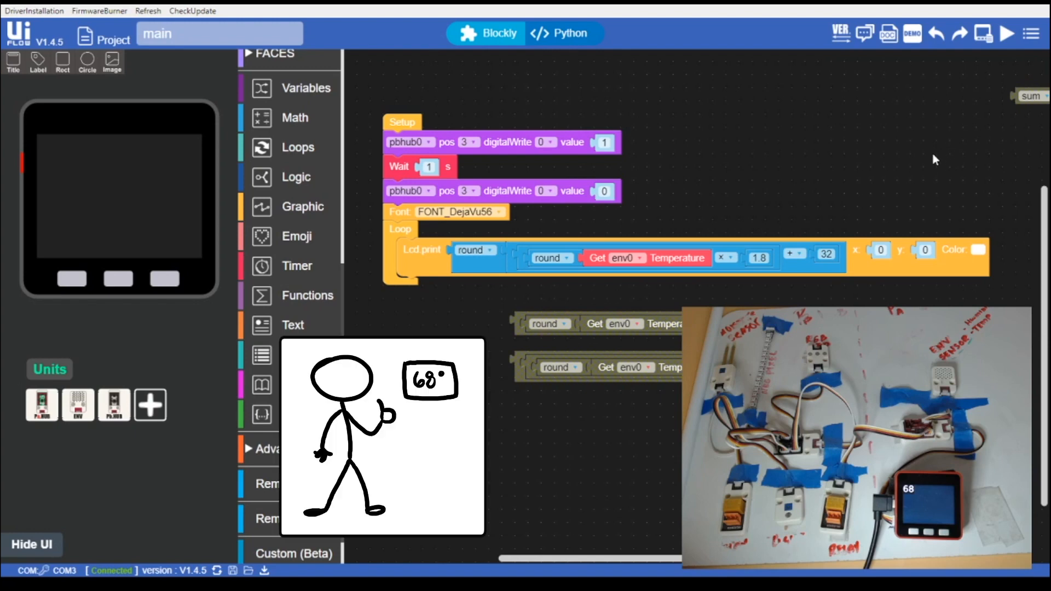
{"action": "mouse_move", "coordinate": [763, 192]}
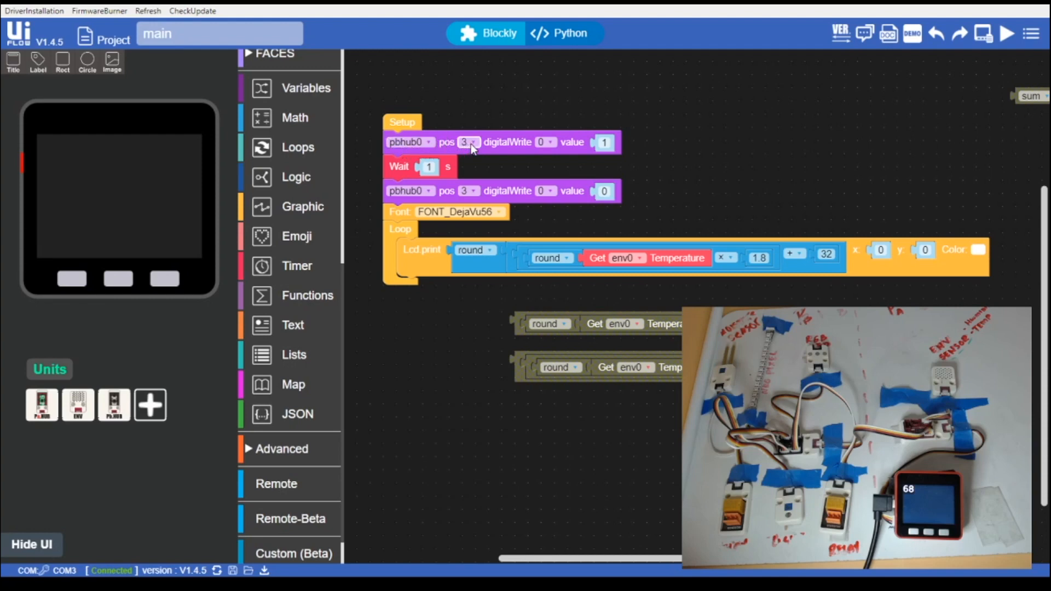
{"action": "mouse_move", "coordinate": [470, 146]}
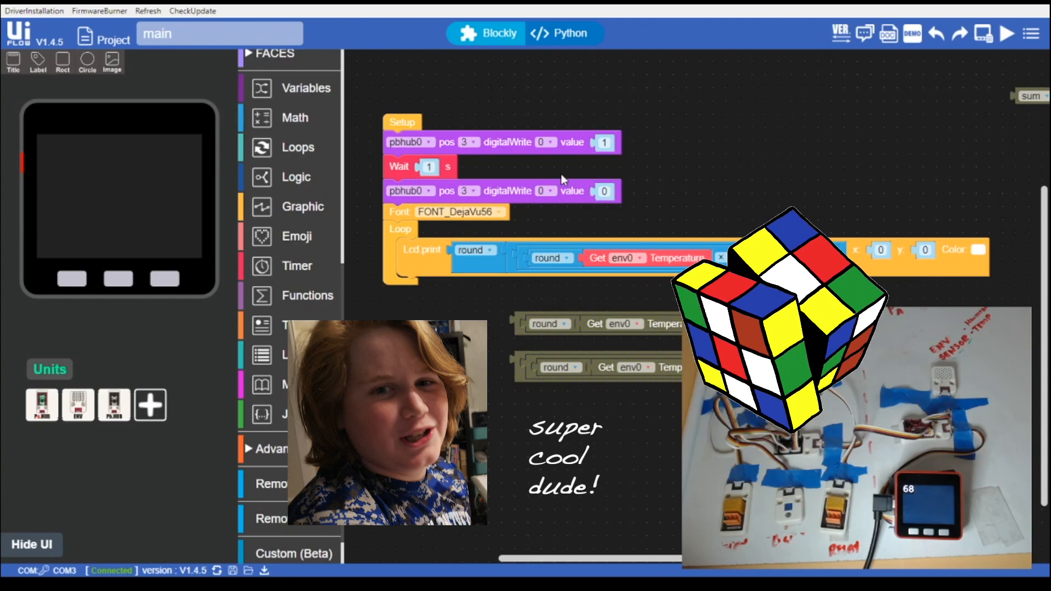
{"action": "mouse_move", "coordinate": [957, 202]}
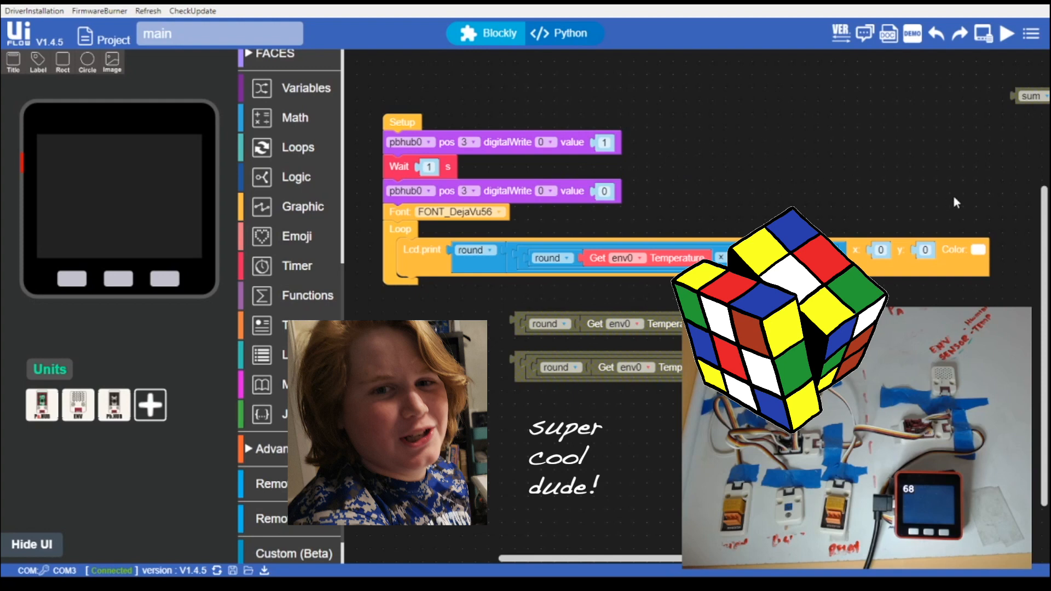